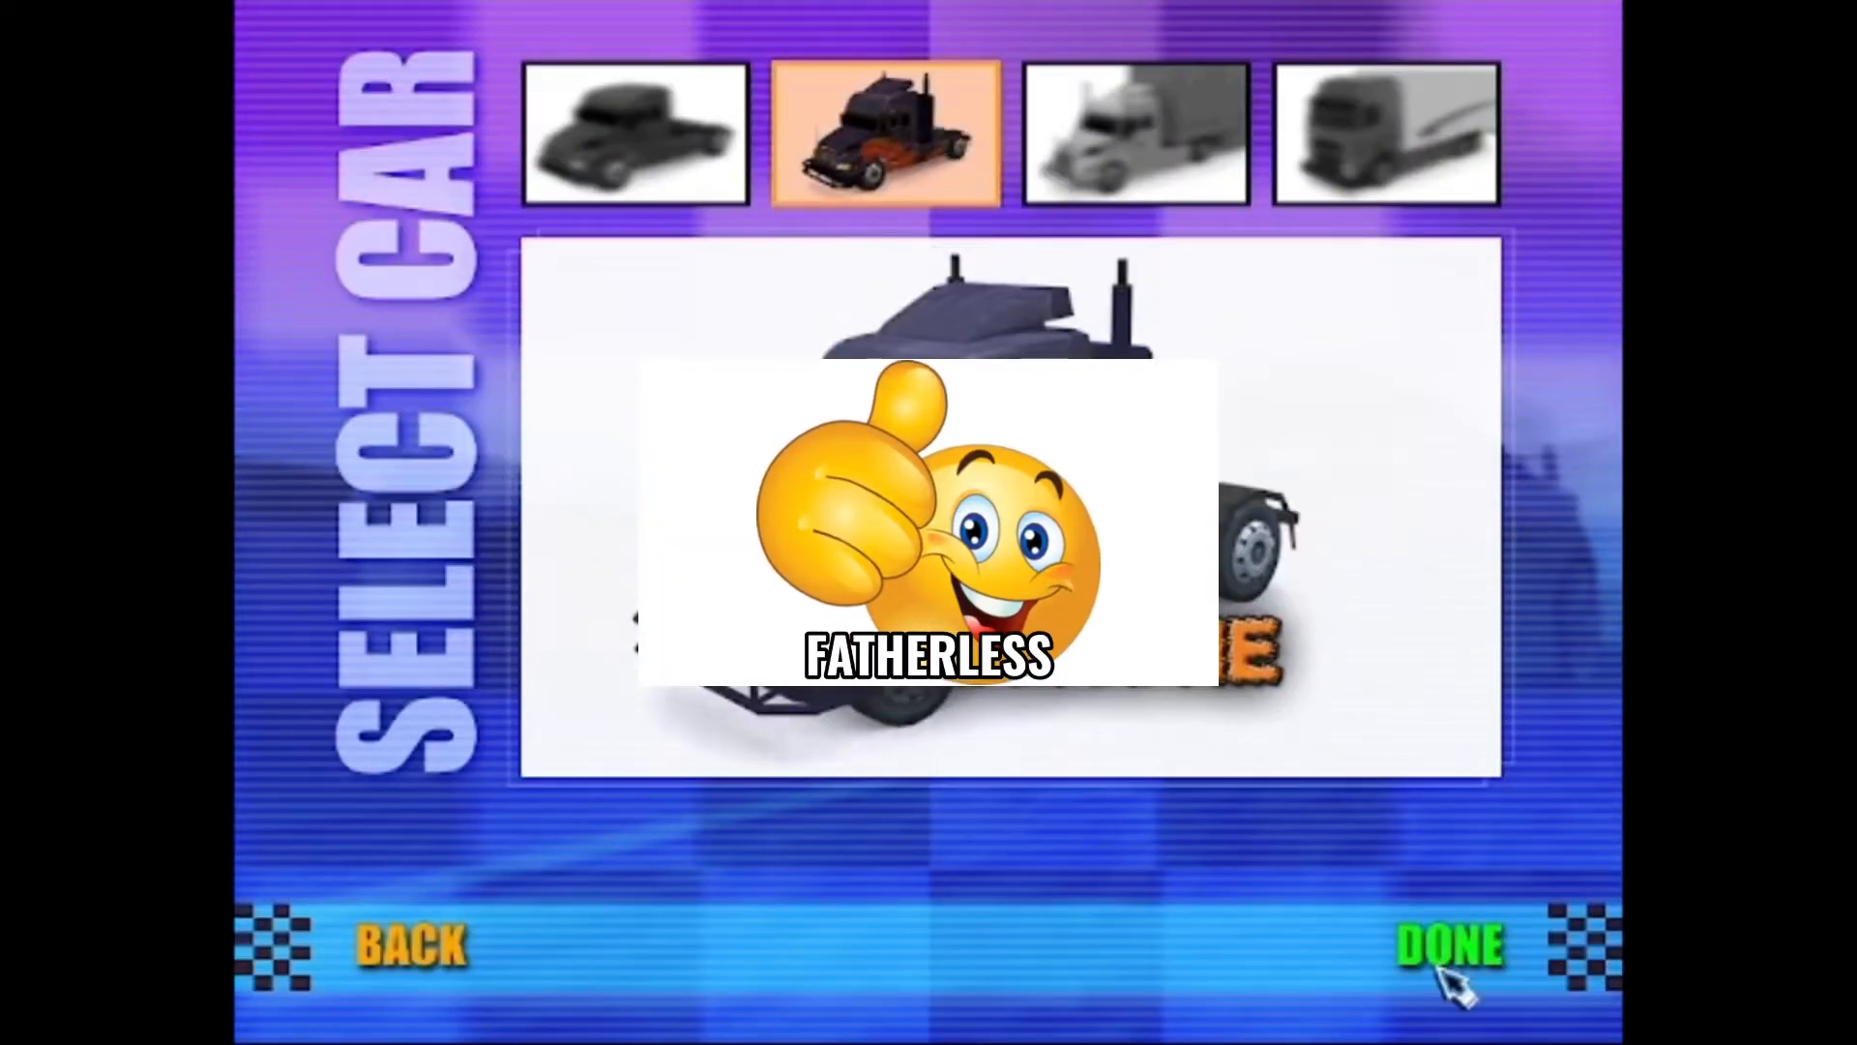
Step: Confirm the truck, compare Devil Passage, Devil Passage 2 and Nightride previews, then start the race on Devil Passage 2
click(1448, 946)
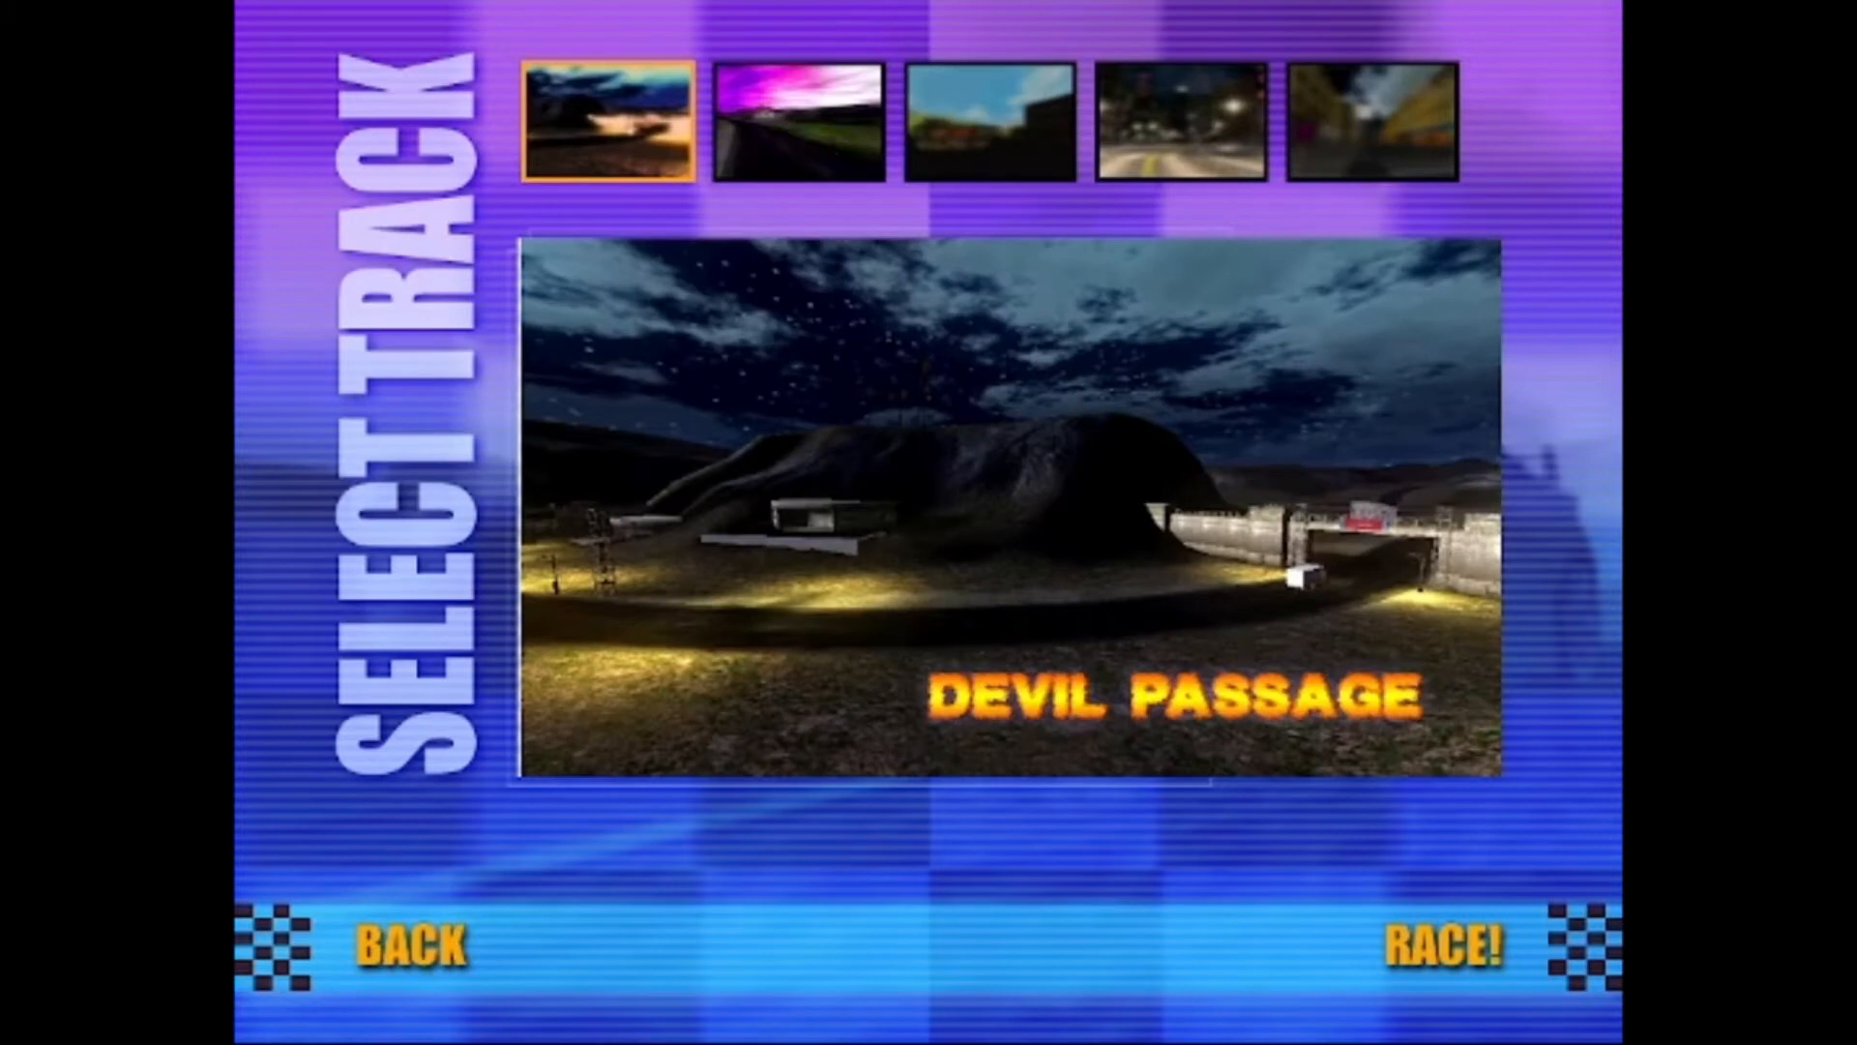
click(795, 120)
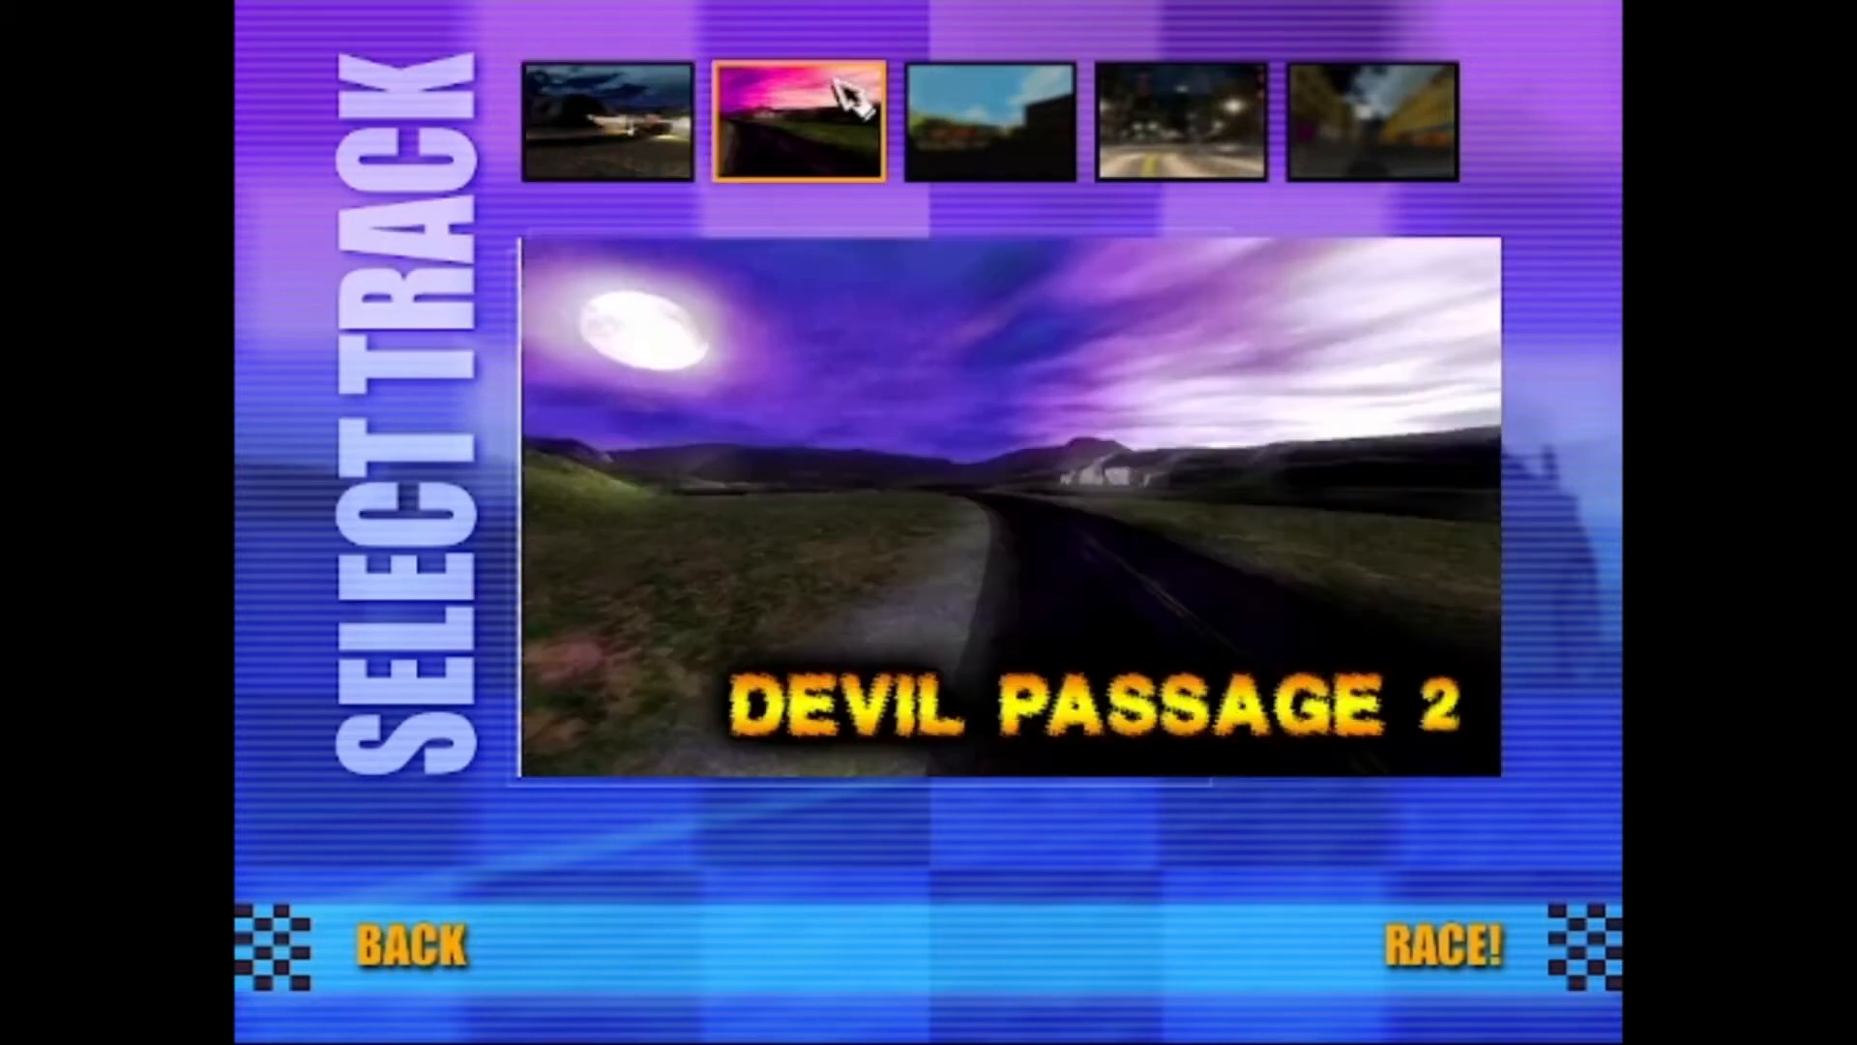
click(1177, 122)
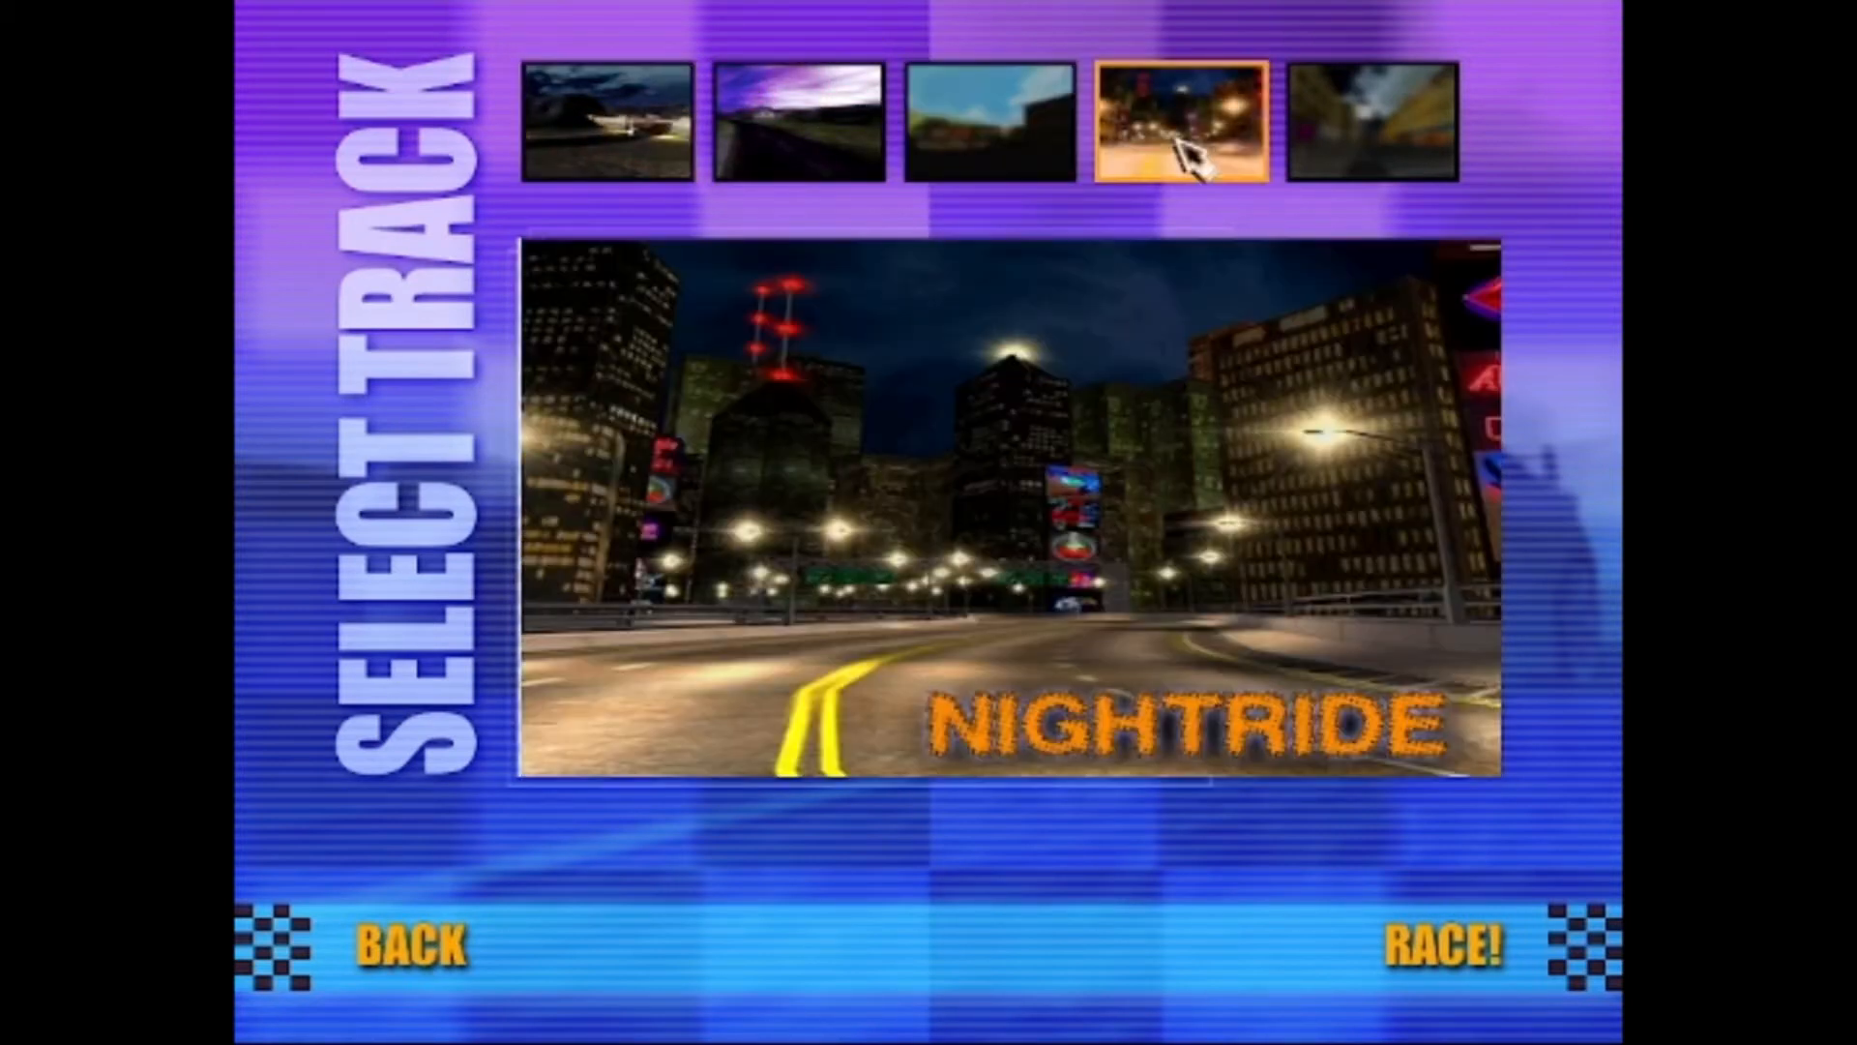
mouse_move(1356, 207)
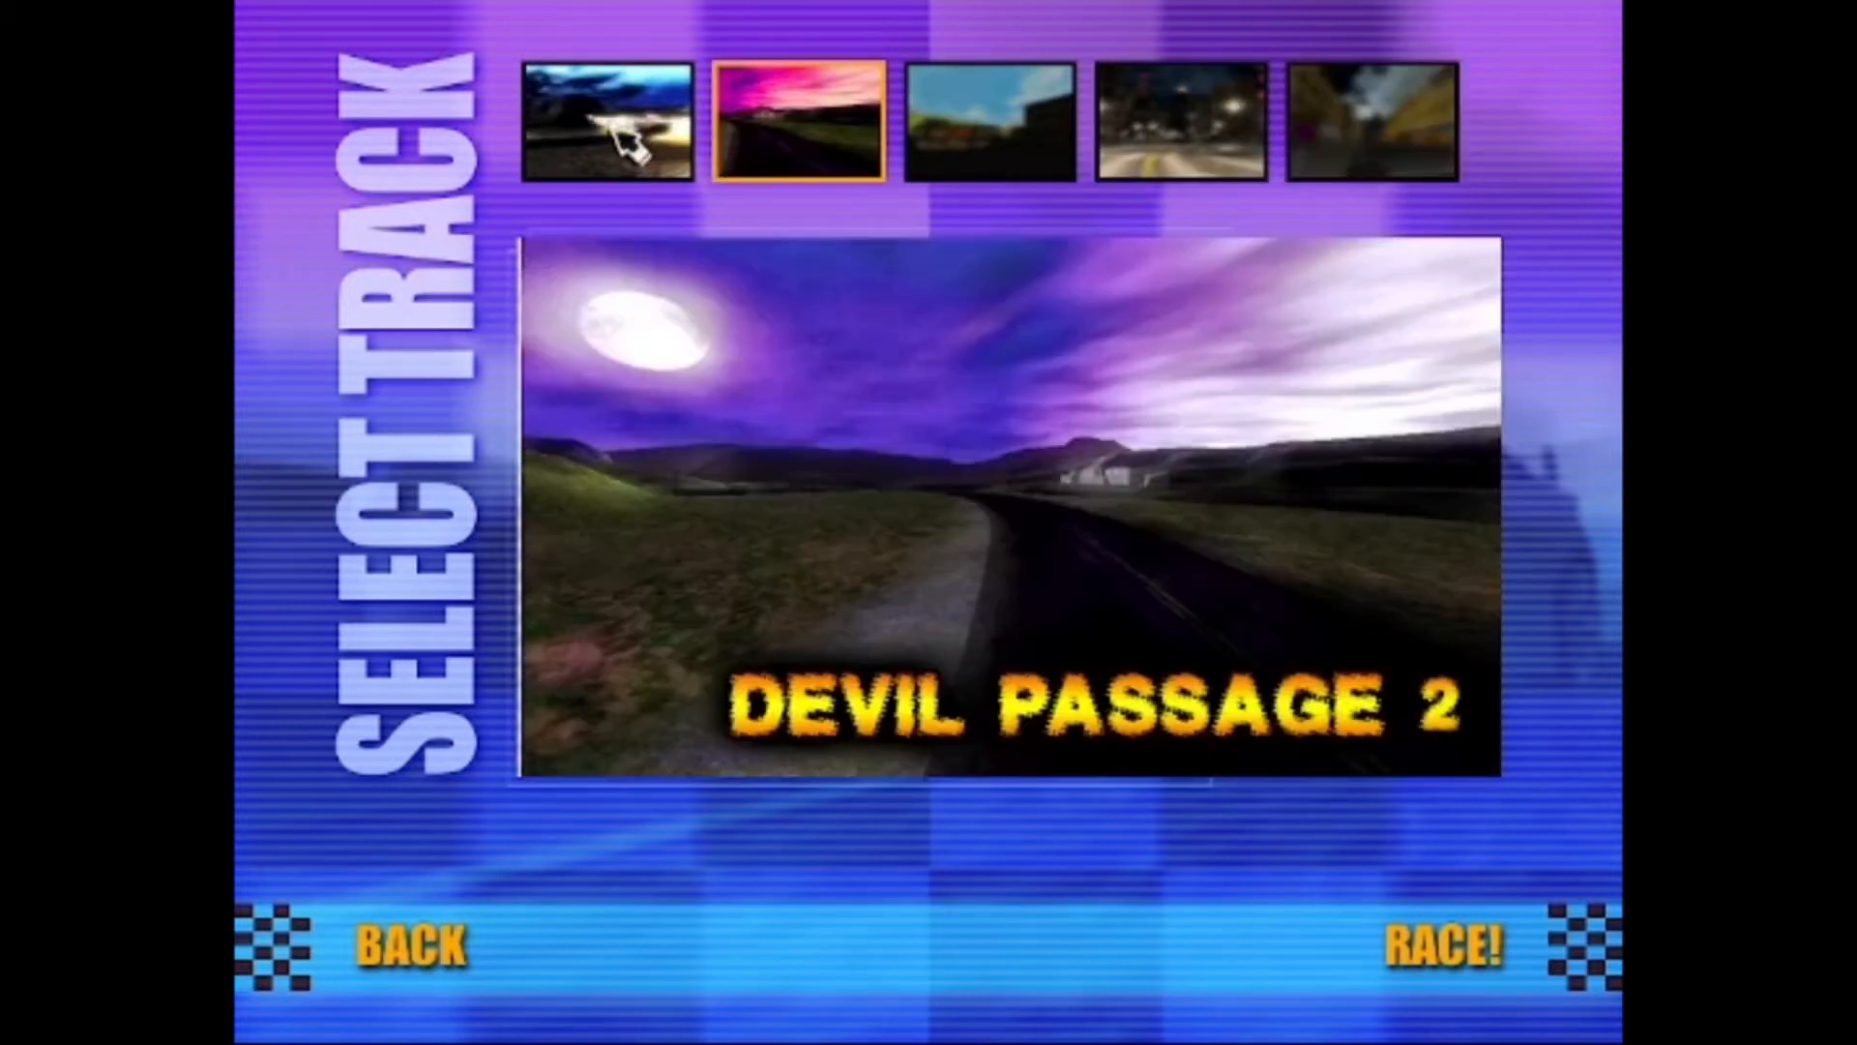
click(605, 120)
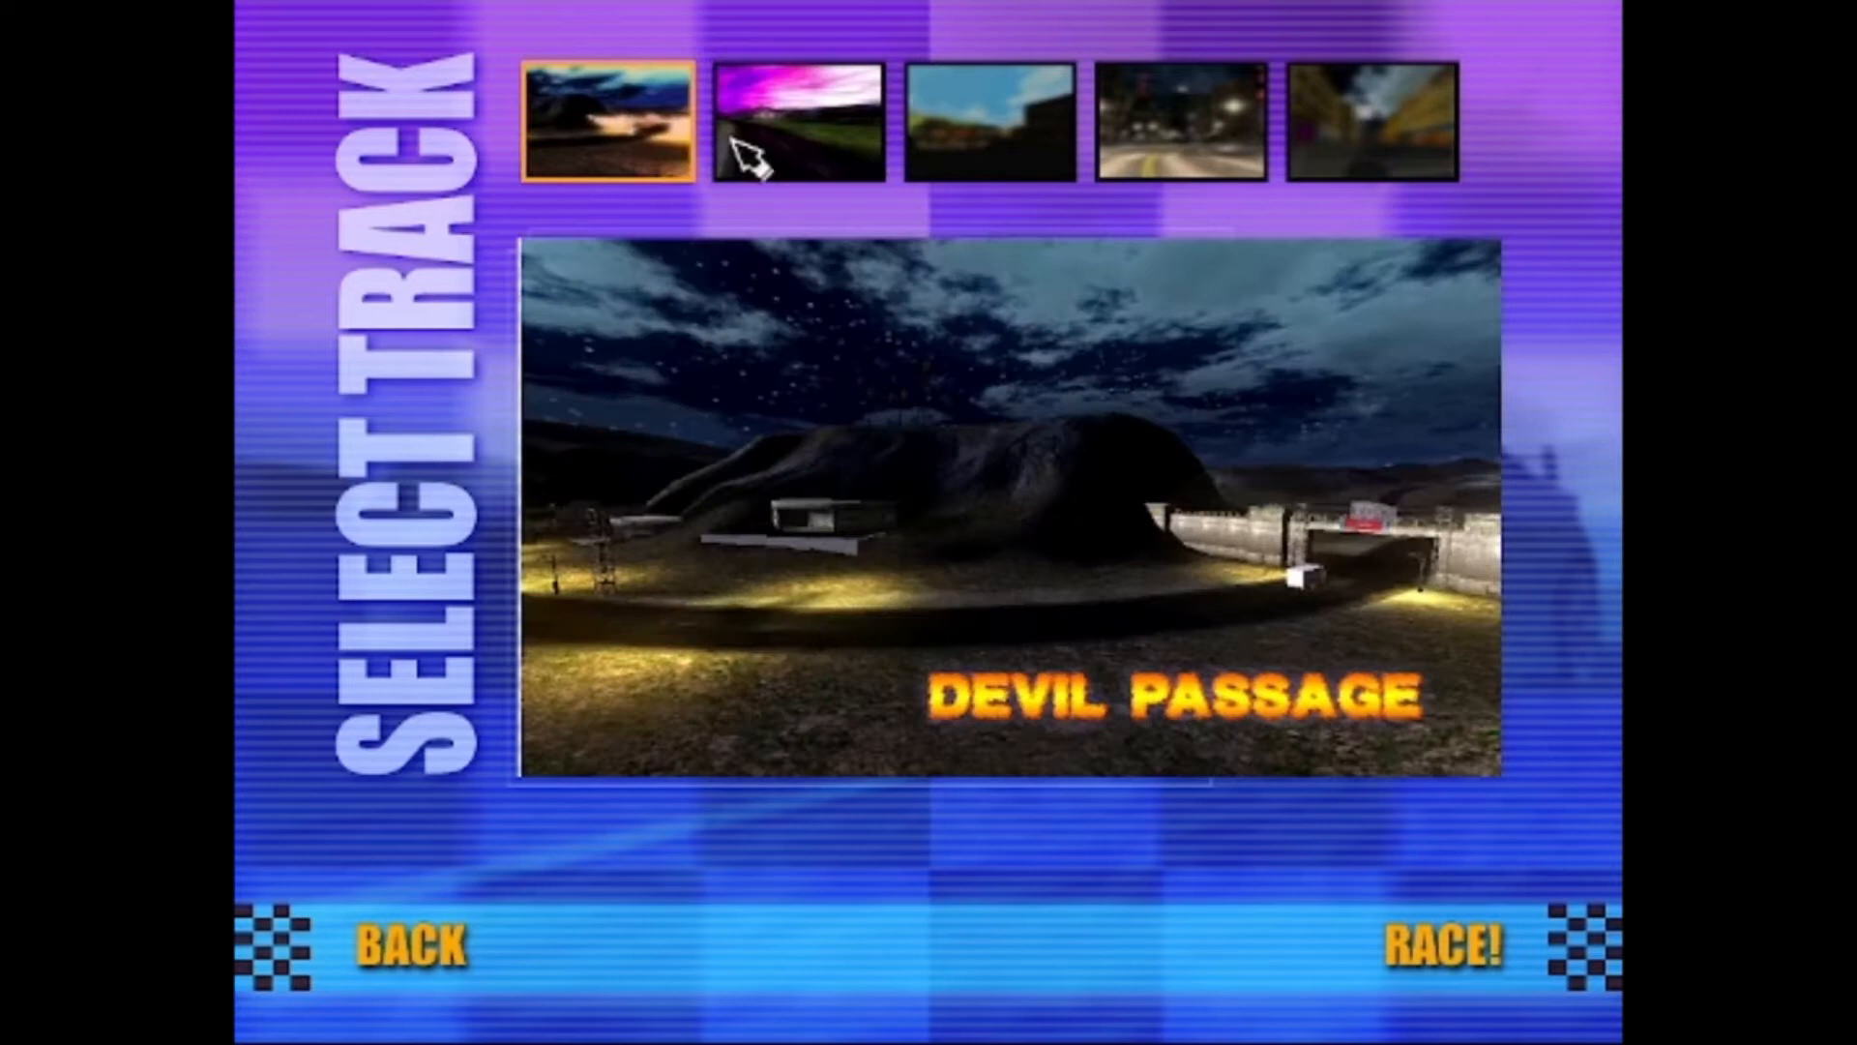
click(795, 120)
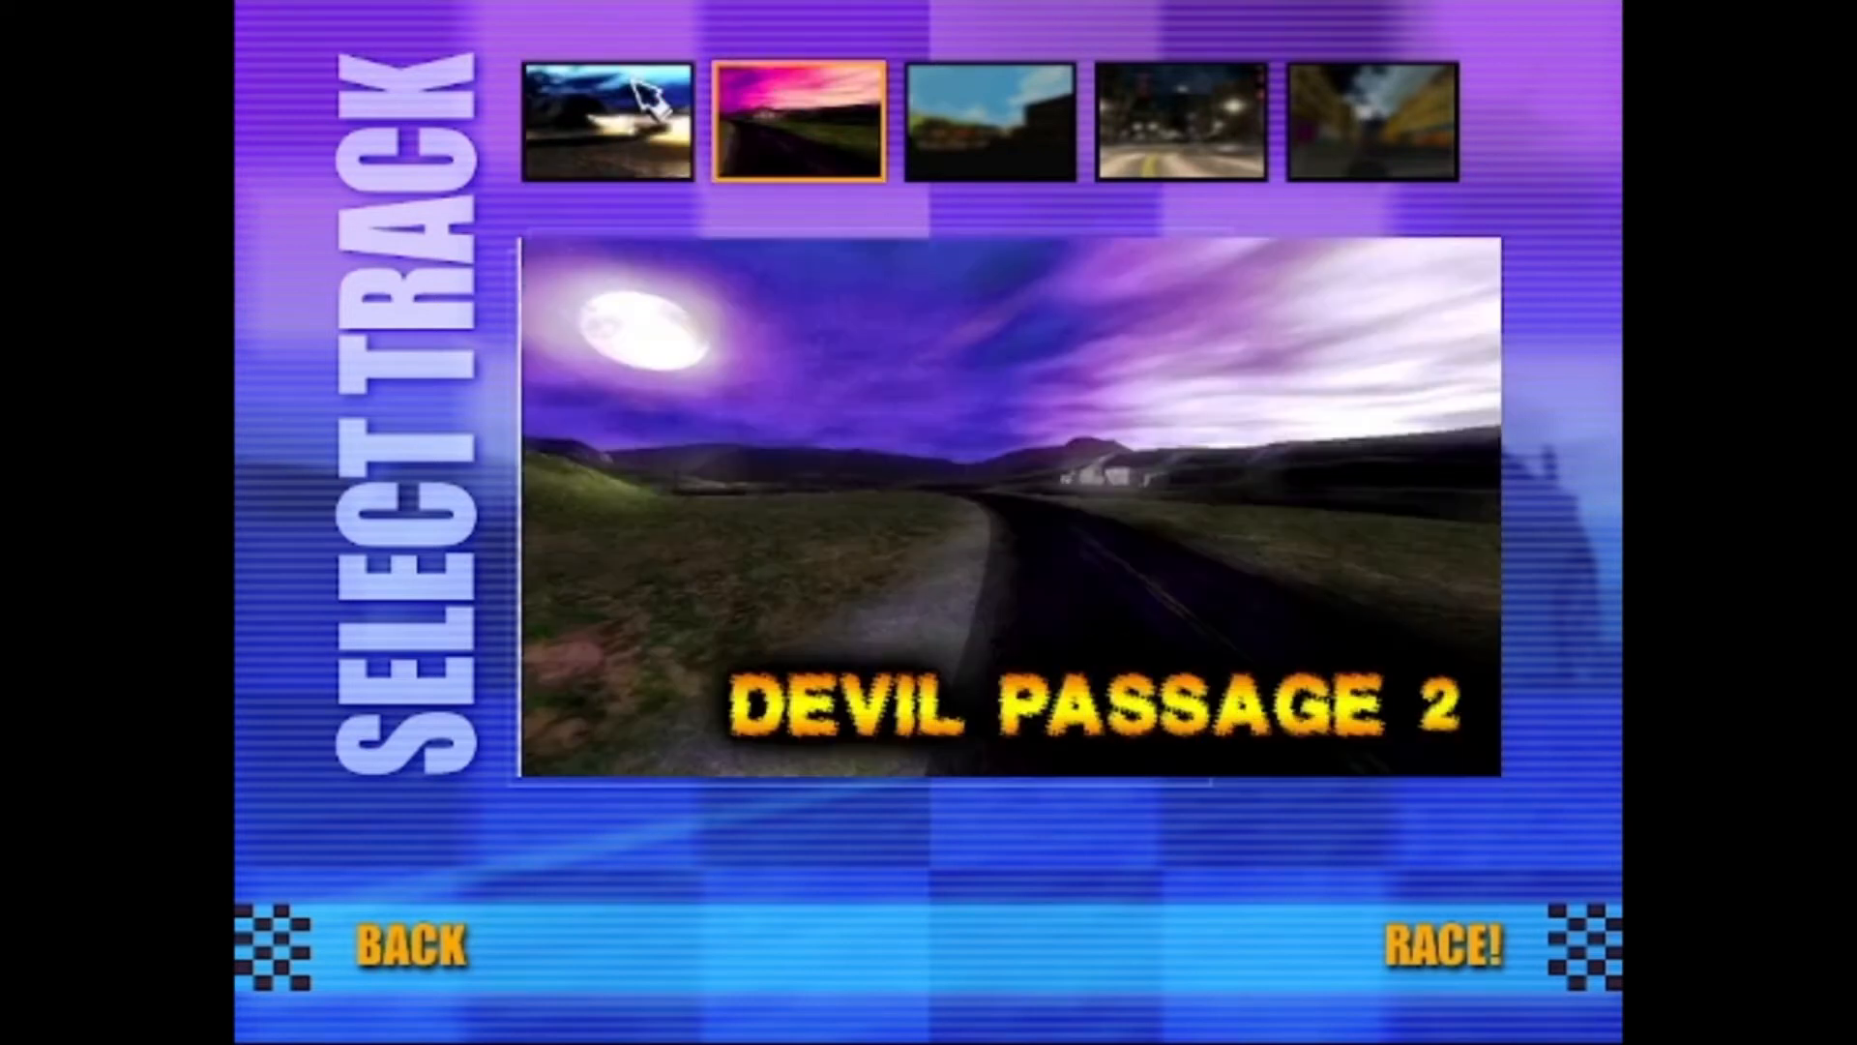
click(1441, 944)
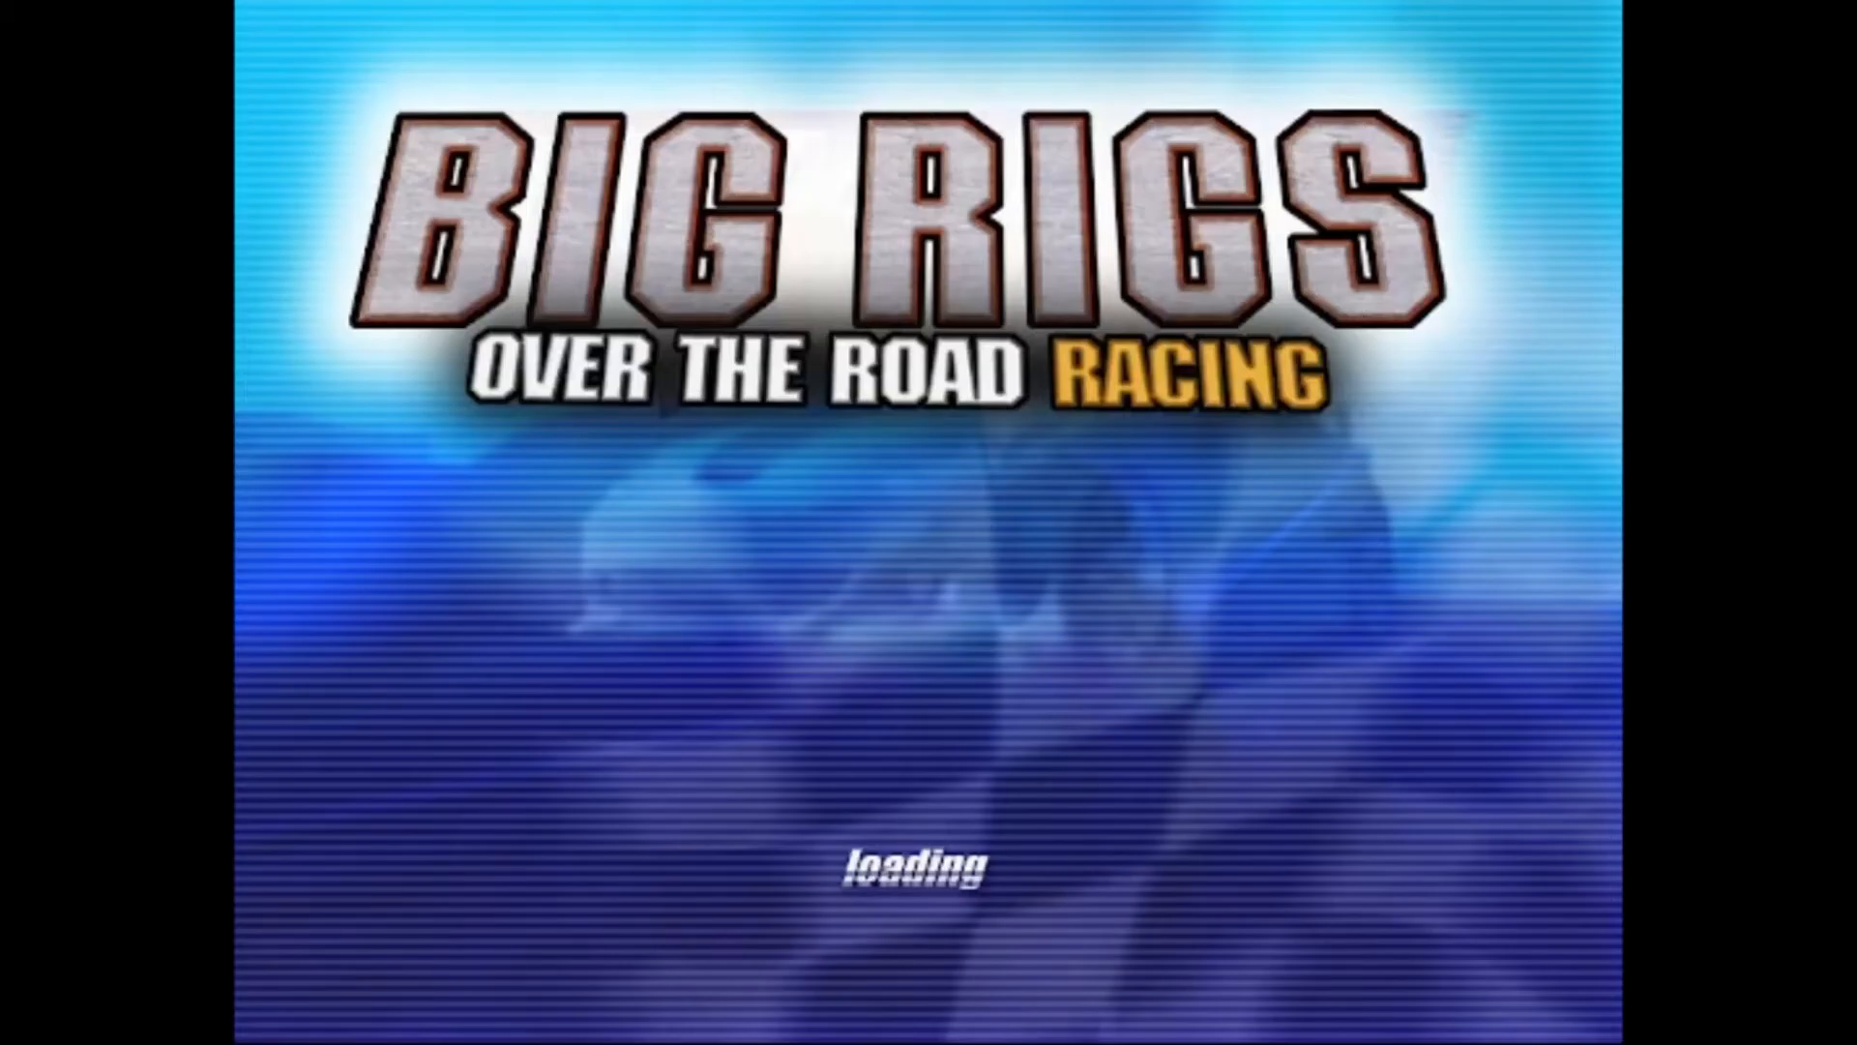